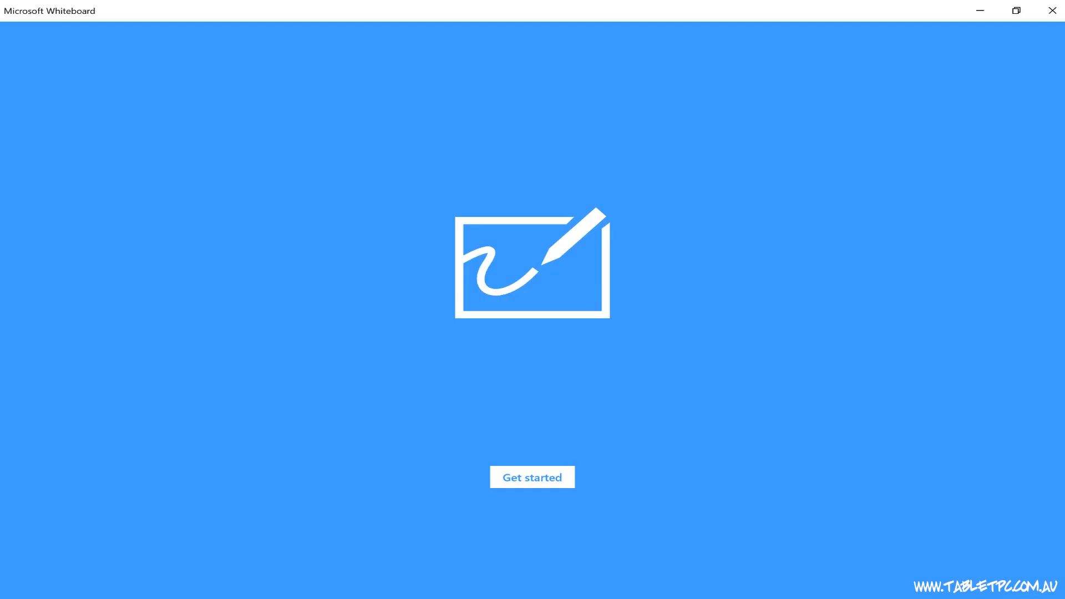
# Step: Get started from the Whiteboard welcome screen to reach the start screen
pyautogui.click(532, 477)
pyautogui.write('whiteboard.micro')
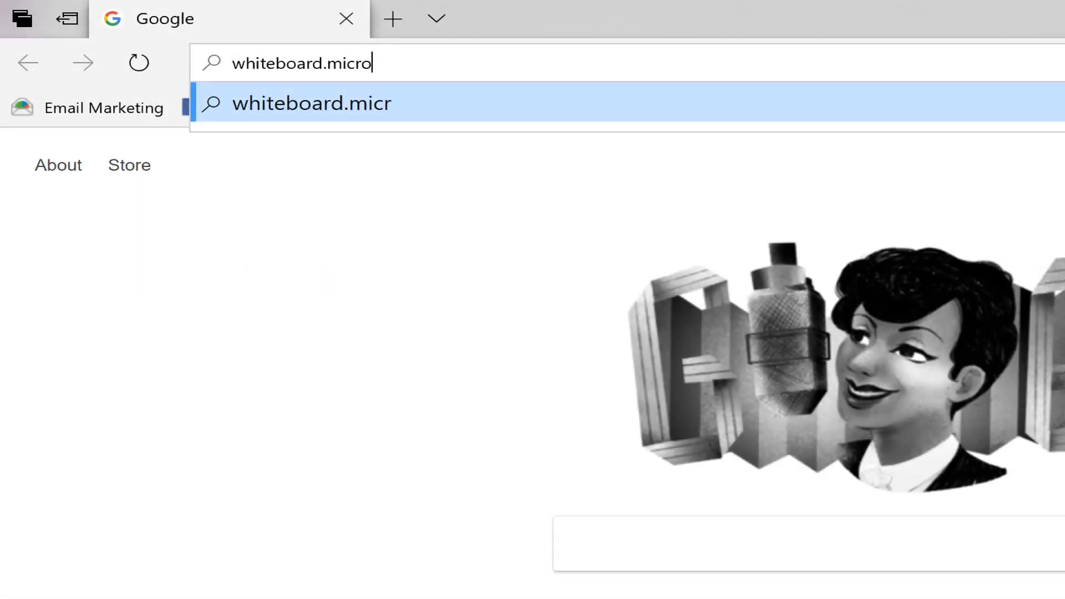
# Step: Load the Whiteboard web version at the whiteboard.micro... address in Edge
pyautogui.press('Return')
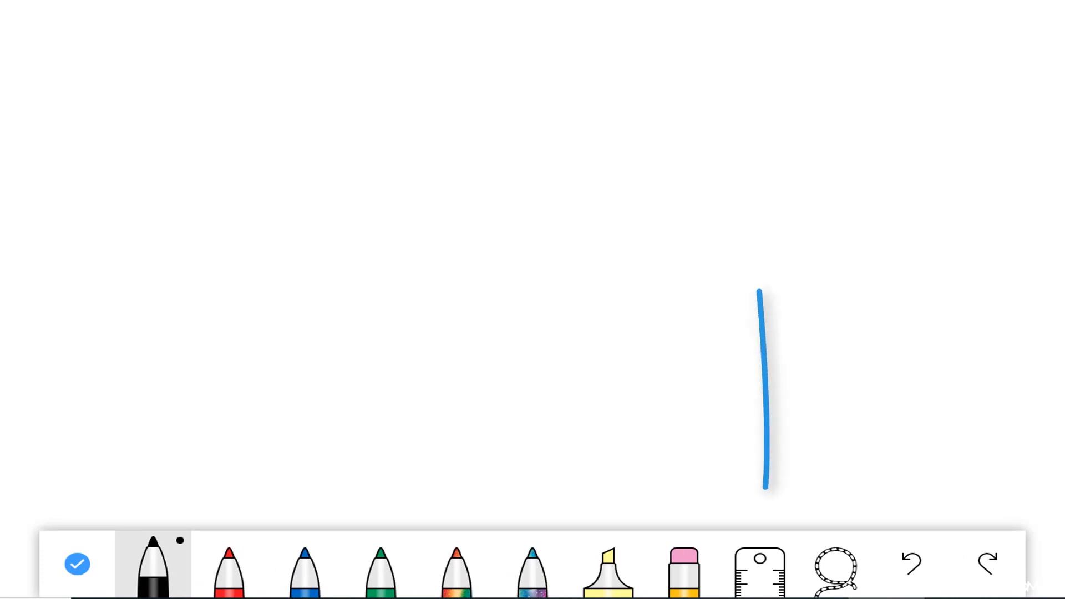
# Step: Add sketched shapes, a hand-drawn table, coloured strokes and a meeting-room photo, then show board settings
pyautogui.click(758, 567)
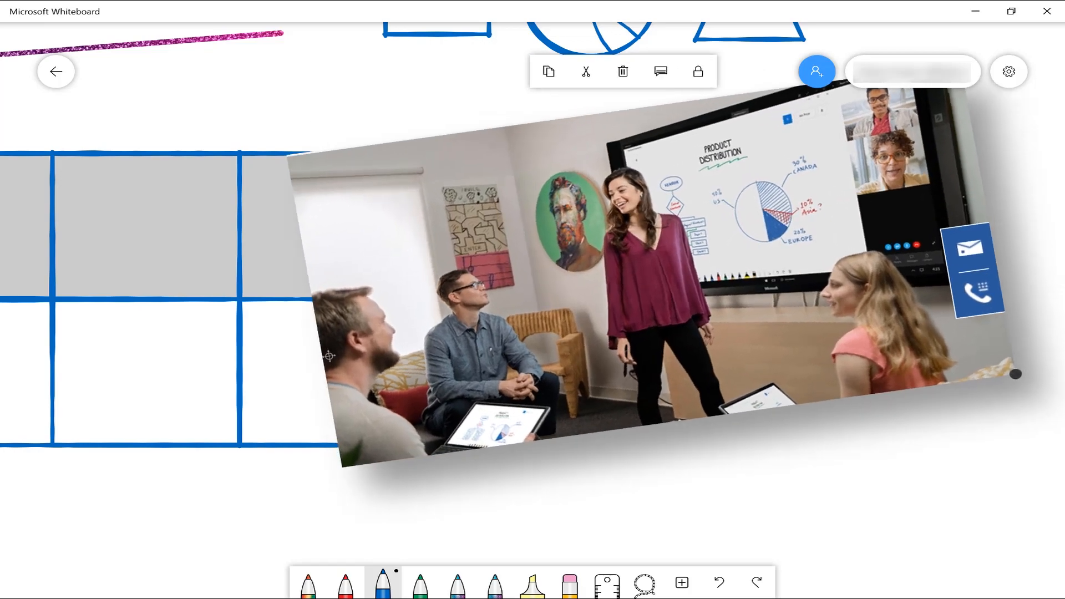
pyautogui.click(1008, 71)
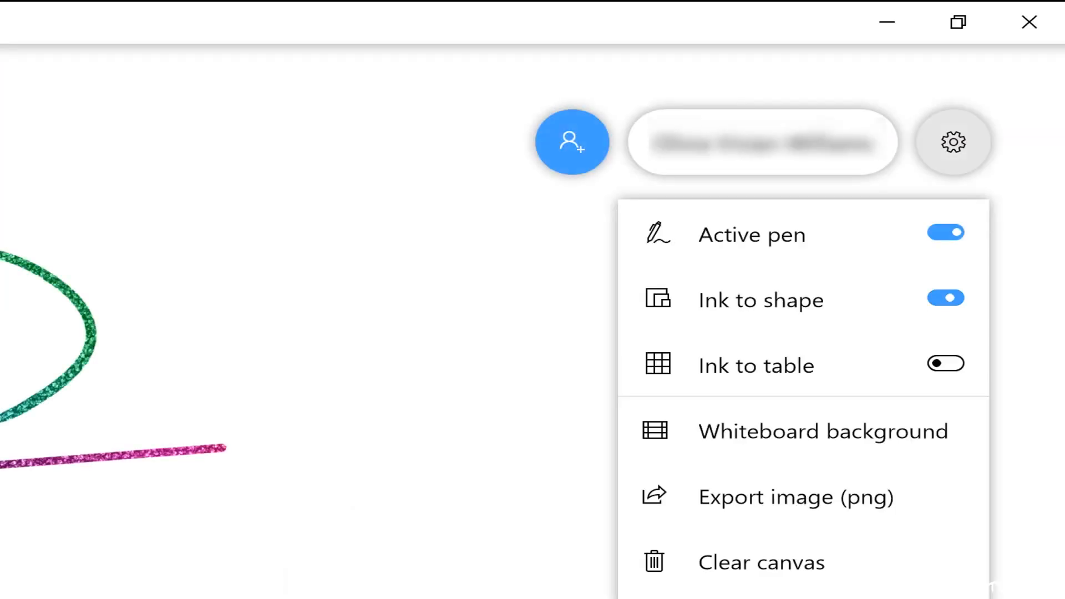
# Step: Dismiss the board settings list, returning to the canvas
pyautogui.click(945, 362)
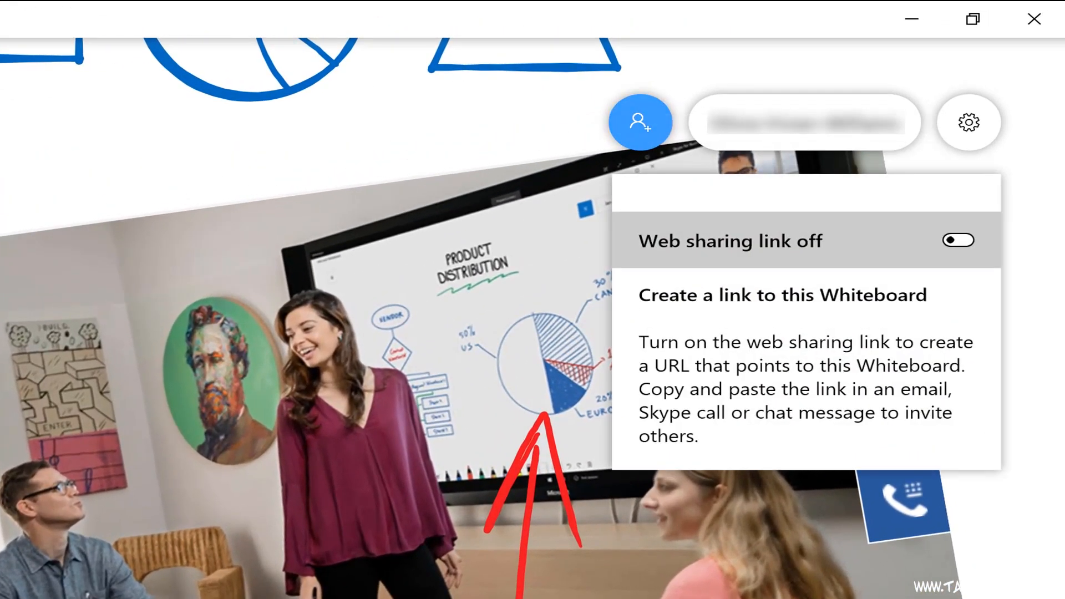
# Step: Turn on the web sharing link and copy the board's wbd.ms share URL
pyautogui.click(958, 239)
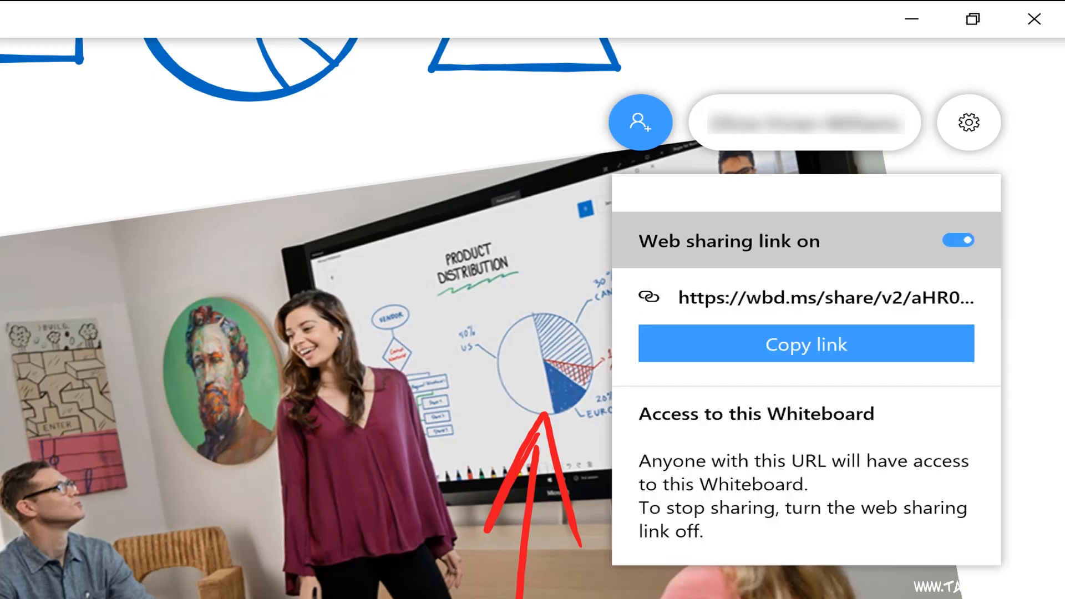
pyautogui.click(806, 342)
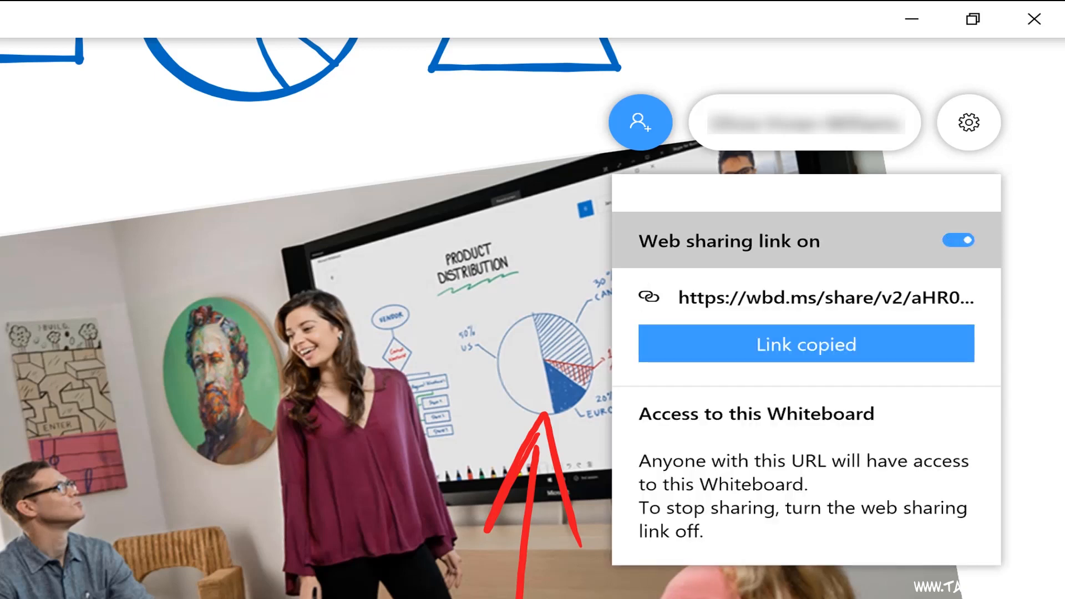